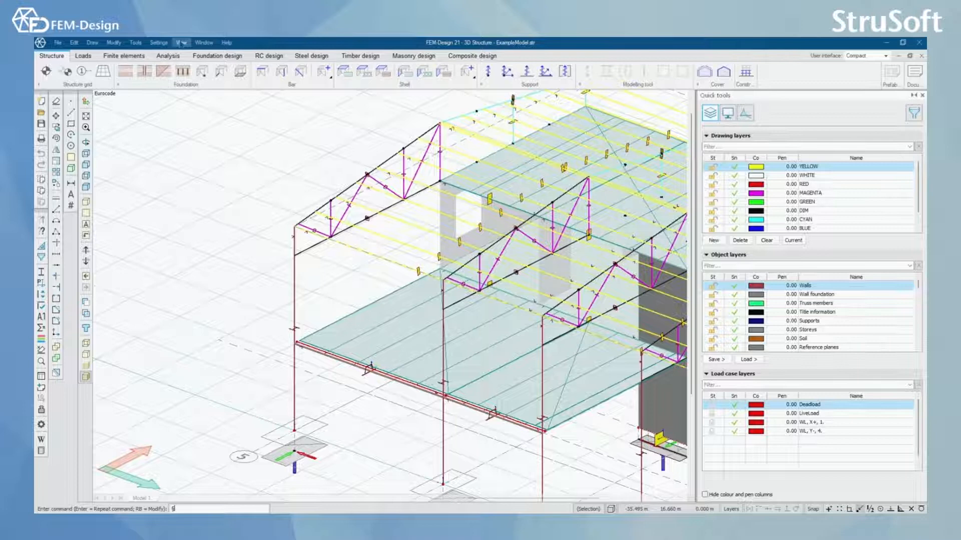
Switch the model shading and render the frame in Physical view with solid sections.
{"action": "left_click", "coordinate": [181, 42]}
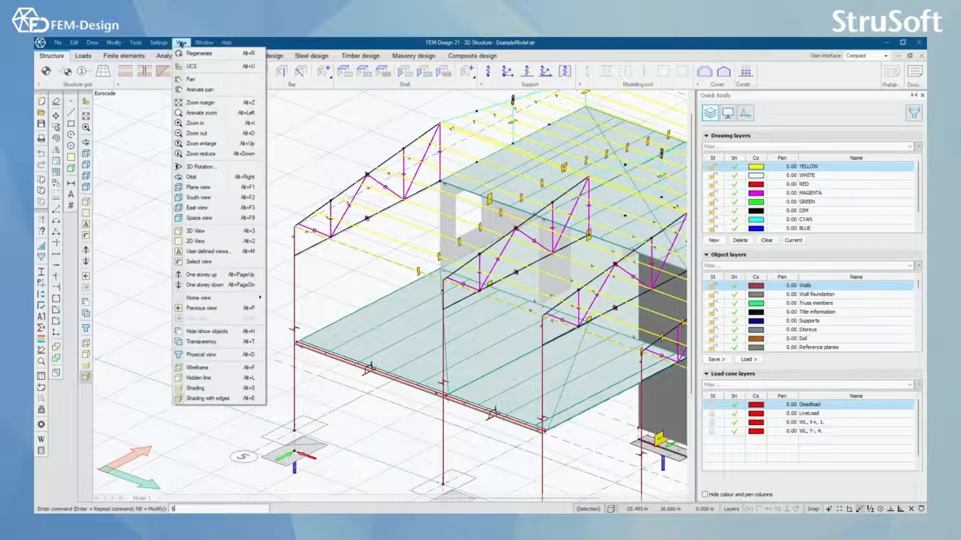
{"action": "mouse_move", "coordinate": [139, 163]}
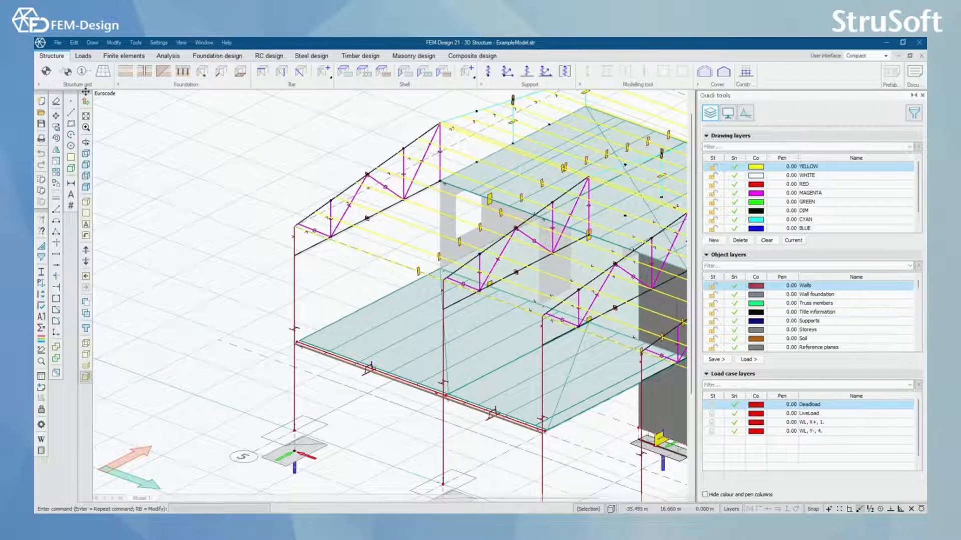
{"action": "mouse_move", "coordinate": [315, 283]}
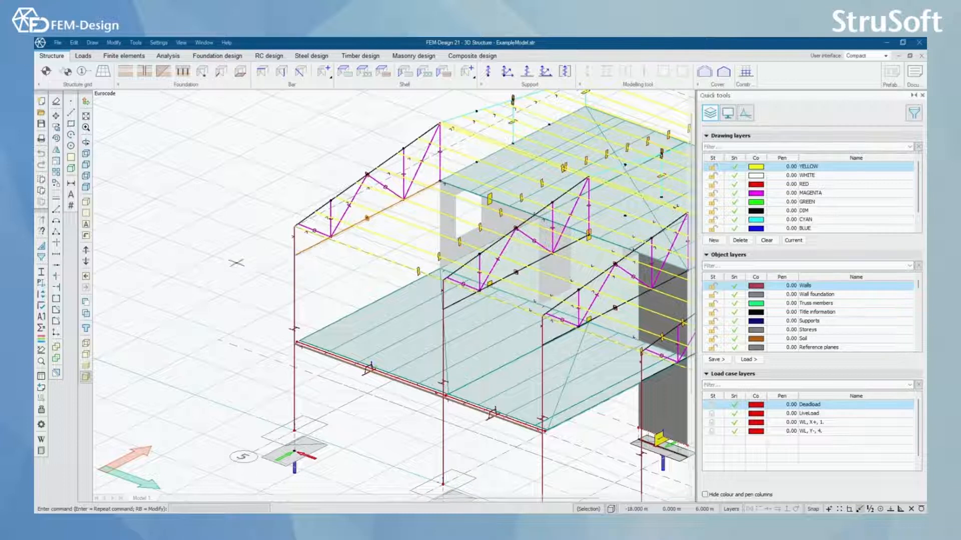
{"action": "mouse_move", "coordinate": [86, 380]}
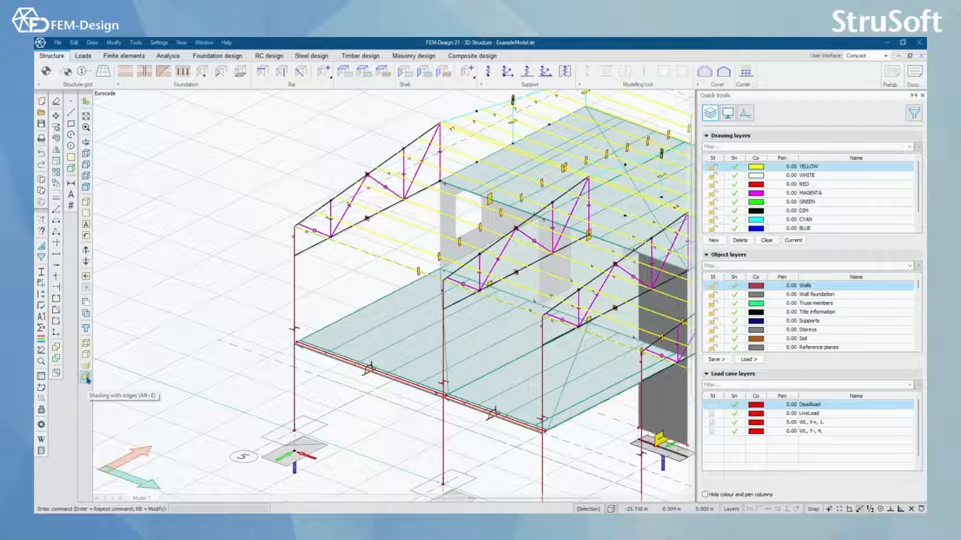
{"action": "left_click", "coordinate": [86, 375]}
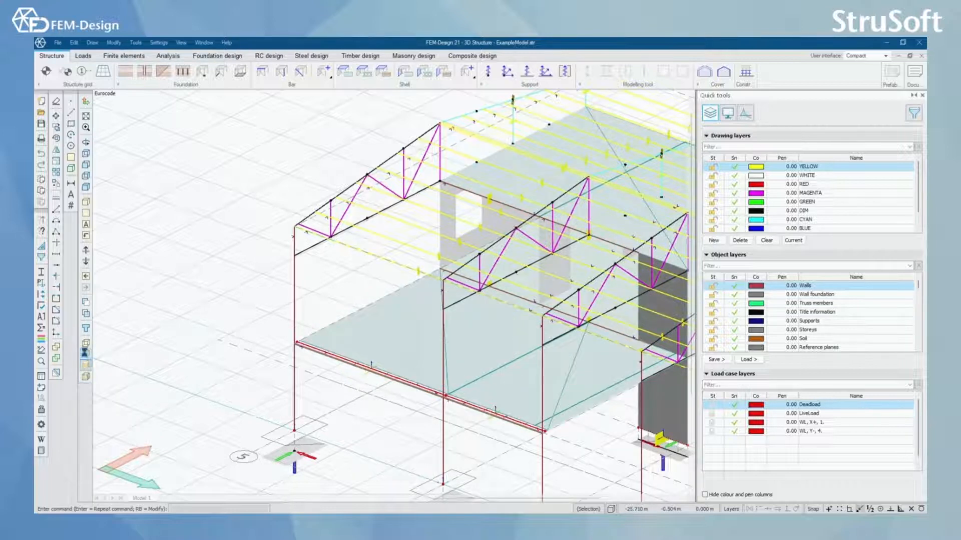
{"action": "left_click", "coordinate": [86, 342]}
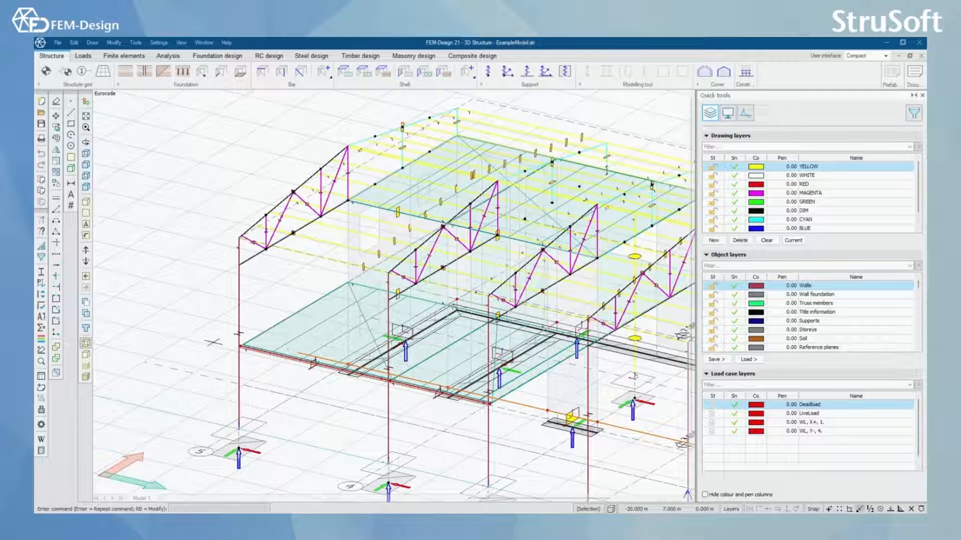
{"action": "mouse_move", "coordinate": [86, 329]}
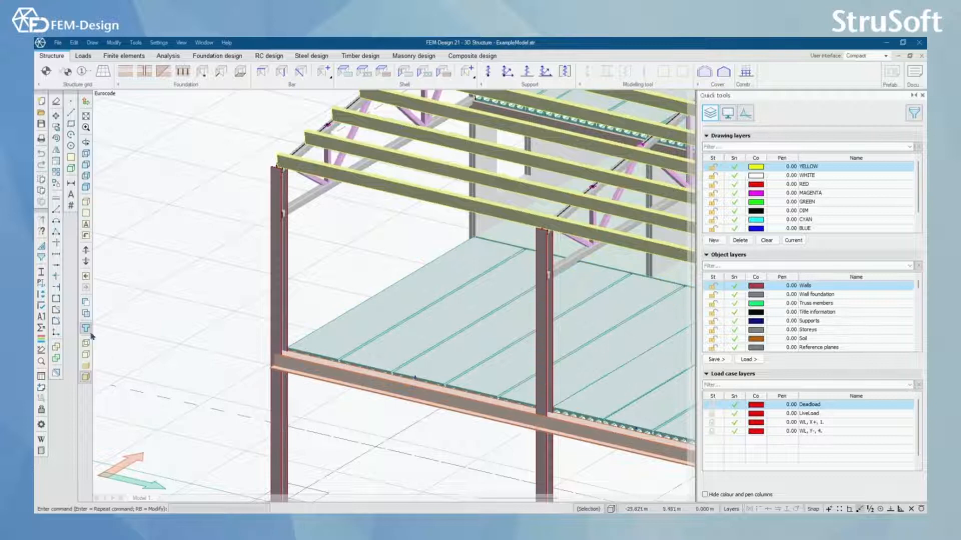
{"action": "mouse_move", "coordinate": [86, 313]}
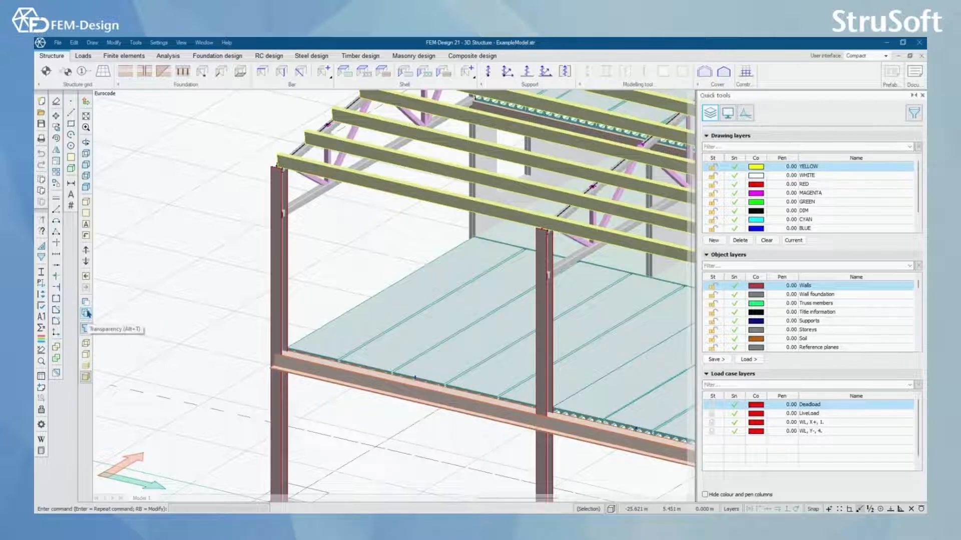
Bring up the Transparency settings bar for the whole building, currently at 0%.
{"action": "left_click", "coordinate": [86, 313]}
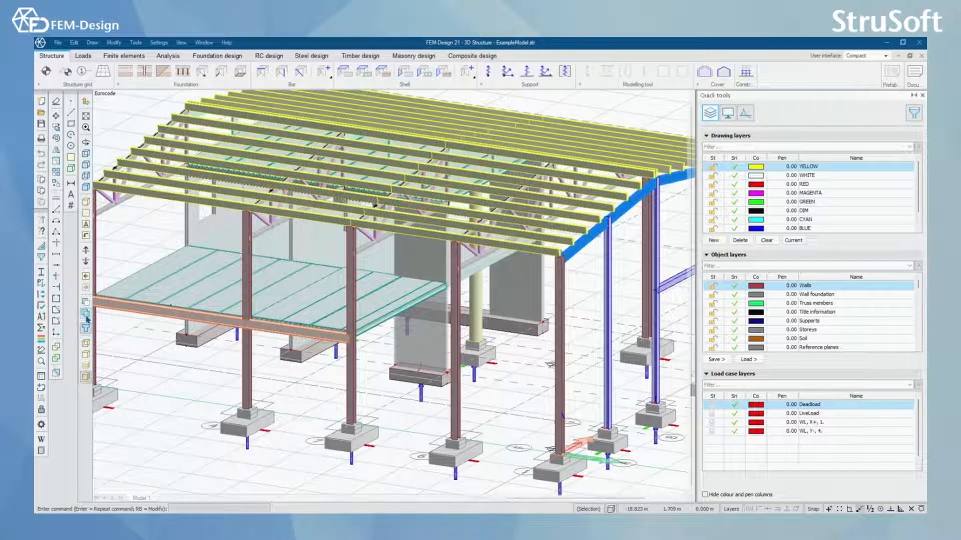
{"action": "left_click", "coordinate": [86, 315]}
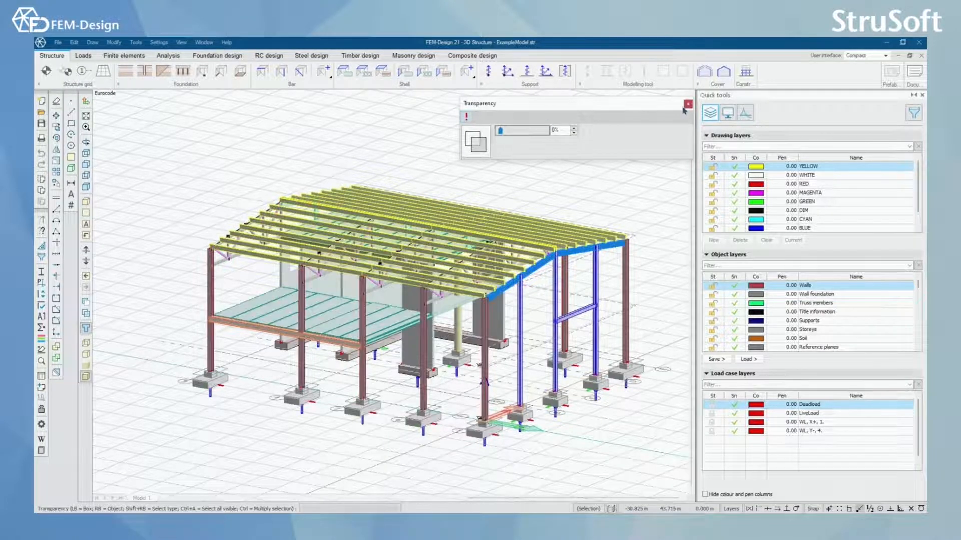
Dismiss transparency, hide part of the building with Hide/show objects, then show everything again.
{"action": "left_click", "coordinate": [688, 103]}
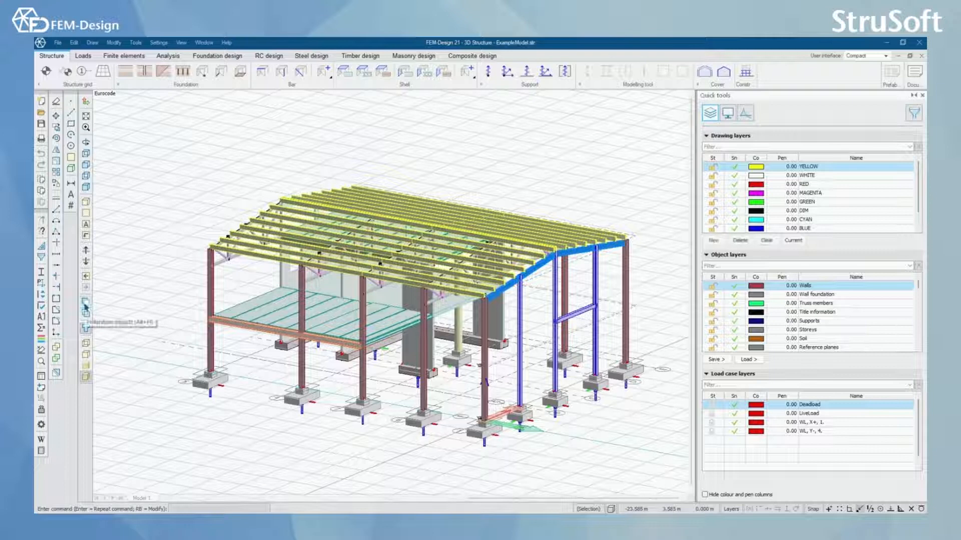
{"action": "left_click", "coordinate": [85, 306]}
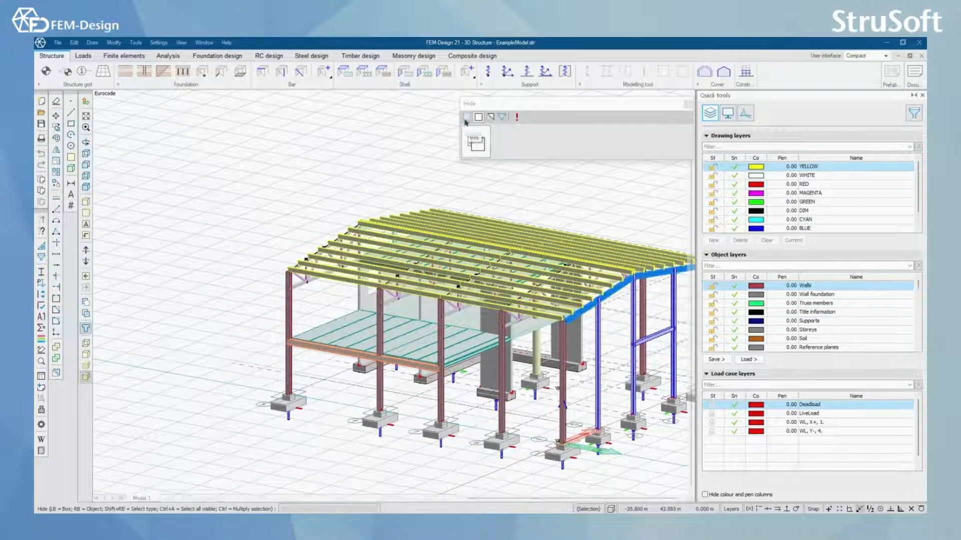
{"action": "mouse_move", "coordinate": [490, 117]}
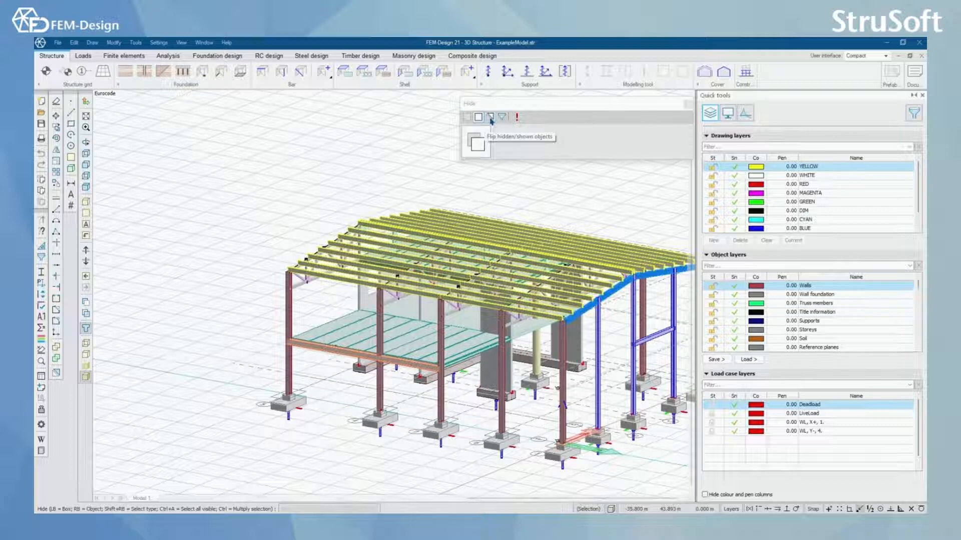
{"action": "mouse_move", "coordinate": [501, 117]}
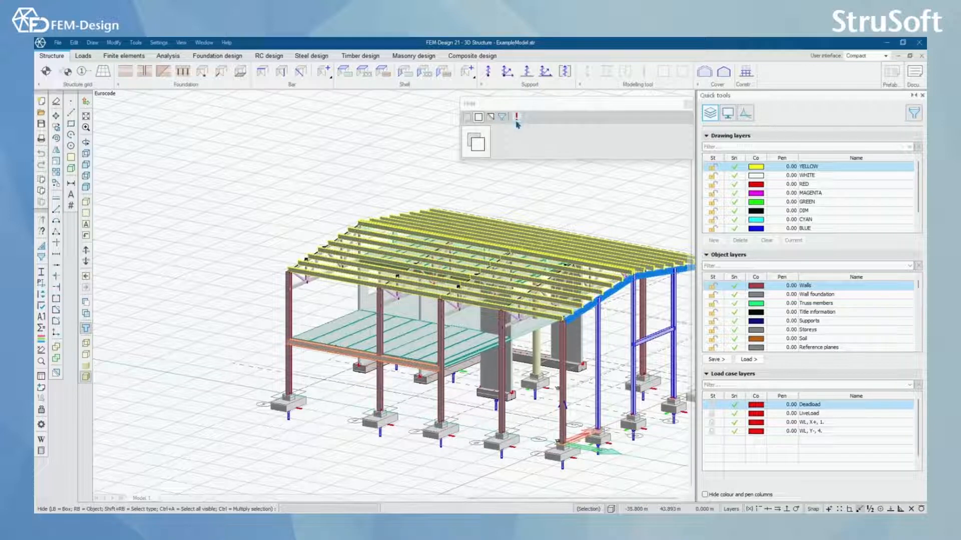
{"action": "mouse_move", "coordinate": [517, 118]}
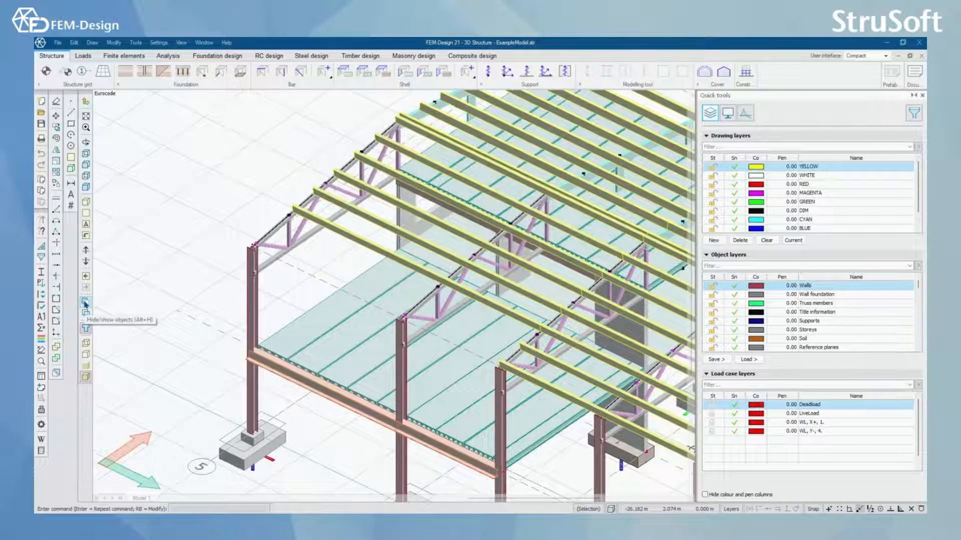
{"action": "left_click", "coordinate": [85, 303]}
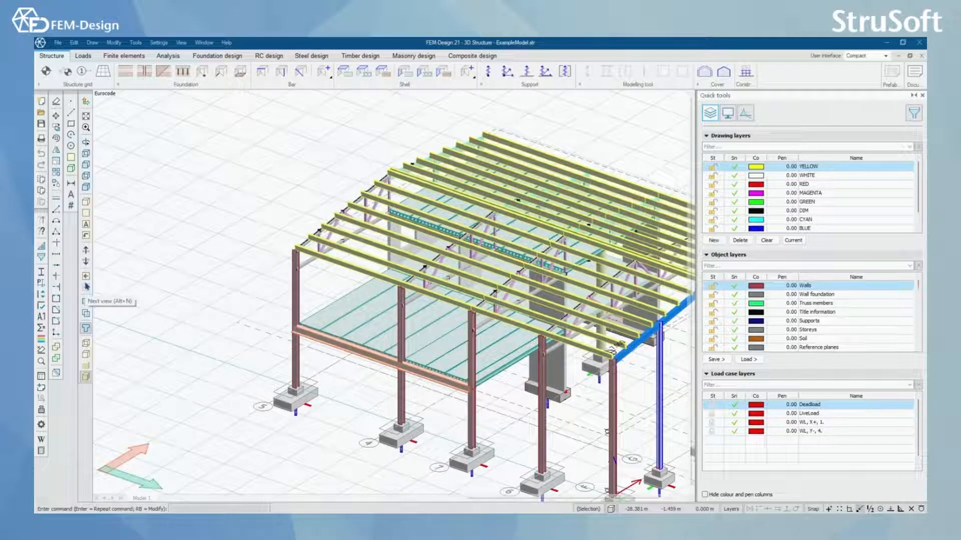
Step through stored views to the Axis 5 elevation of the frame.
{"action": "left_click", "coordinate": [86, 276]}
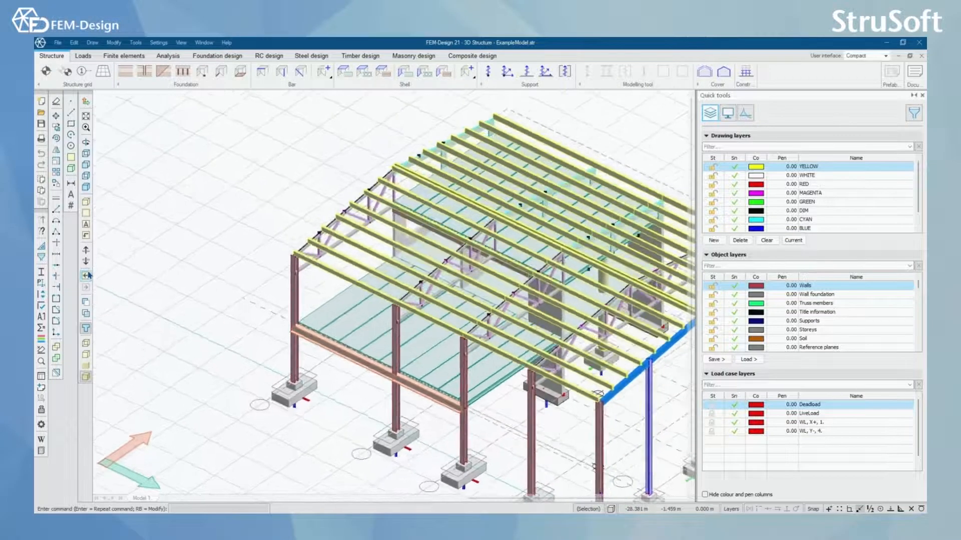
{"action": "left_click", "coordinate": [85, 234]}
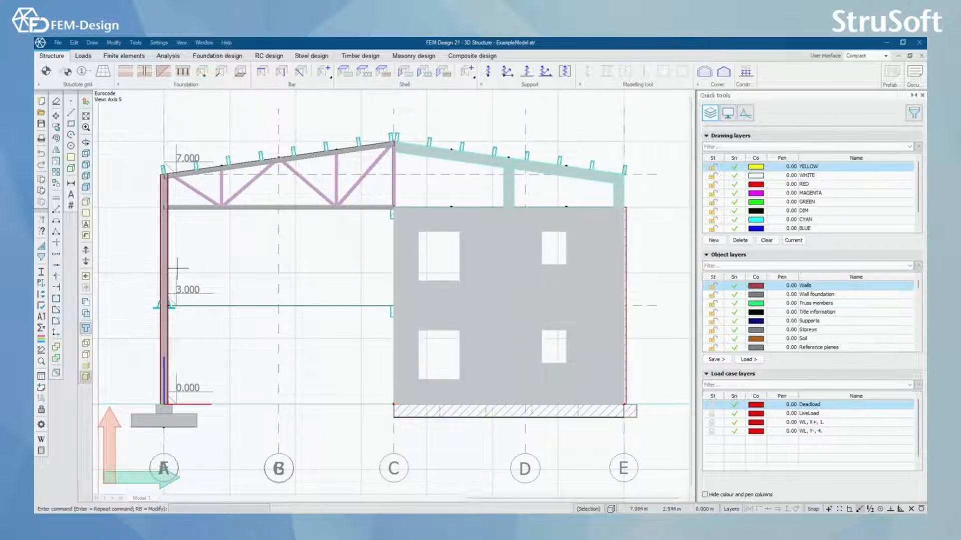
{"action": "mouse_move", "coordinate": [85, 277]}
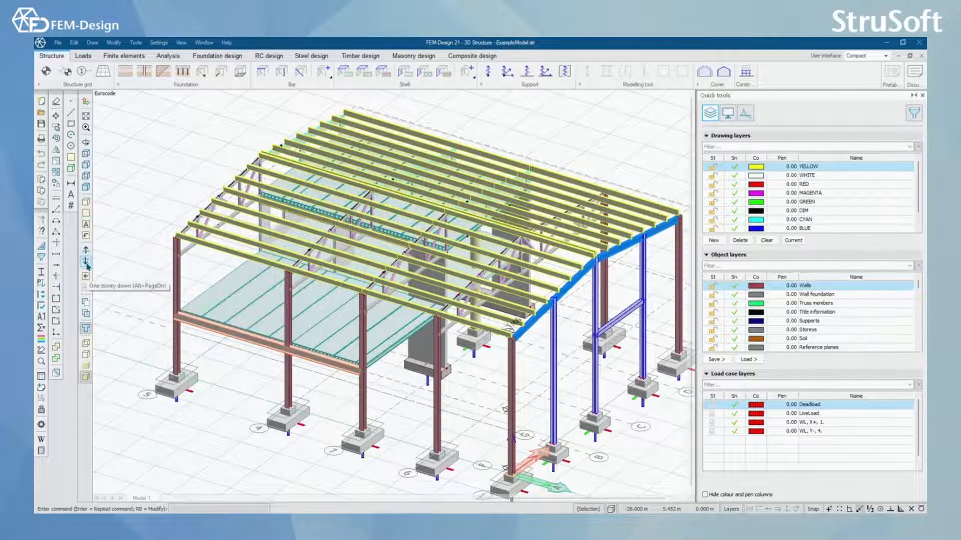
Move to Storey 2 (+7.000) and dismiss the 'Next storey not found' error.
{"action": "left_click", "coordinate": [86, 261]}
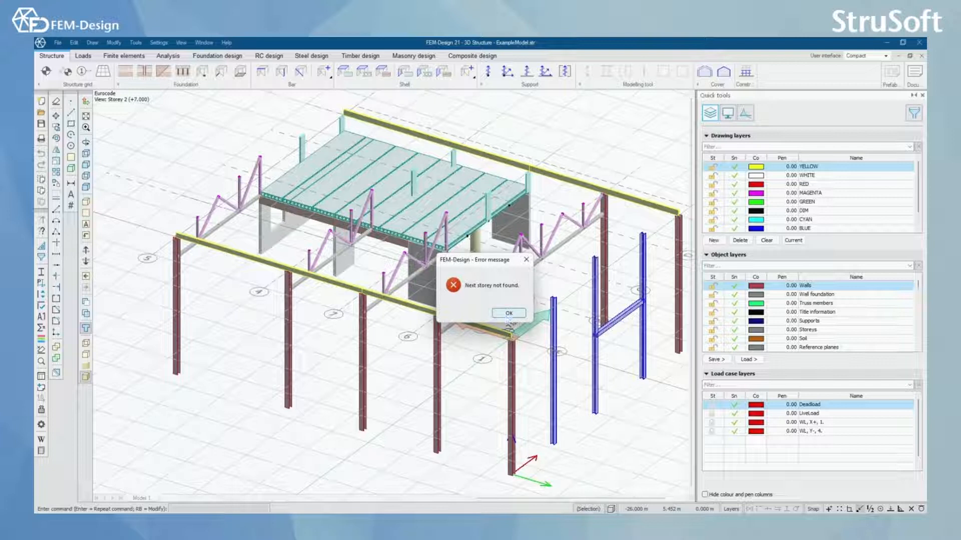
{"action": "left_click", "coordinate": [508, 313]}
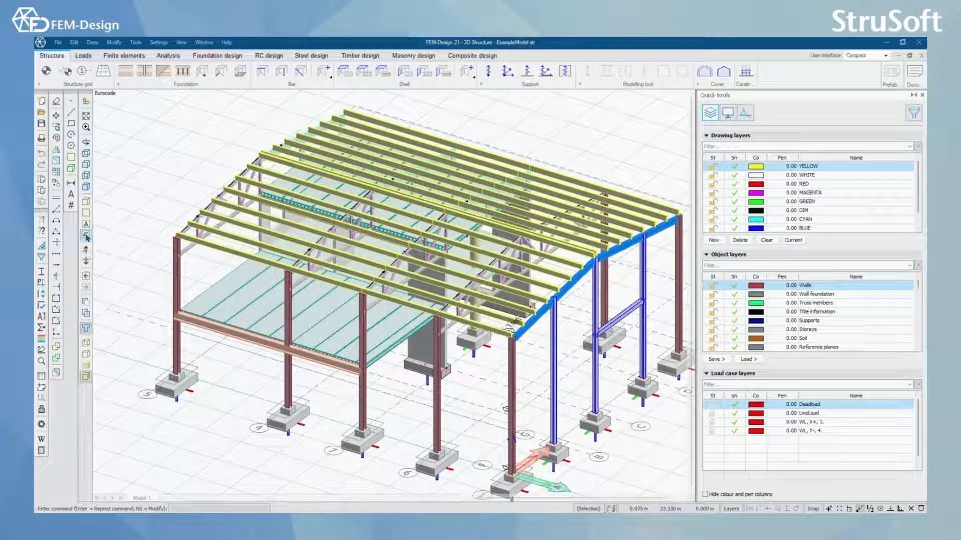
Display a 2D elevation along a lettered structural grid axis from the storey/axis list.
{"action": "left_click", "coordinate": [86, 235]}
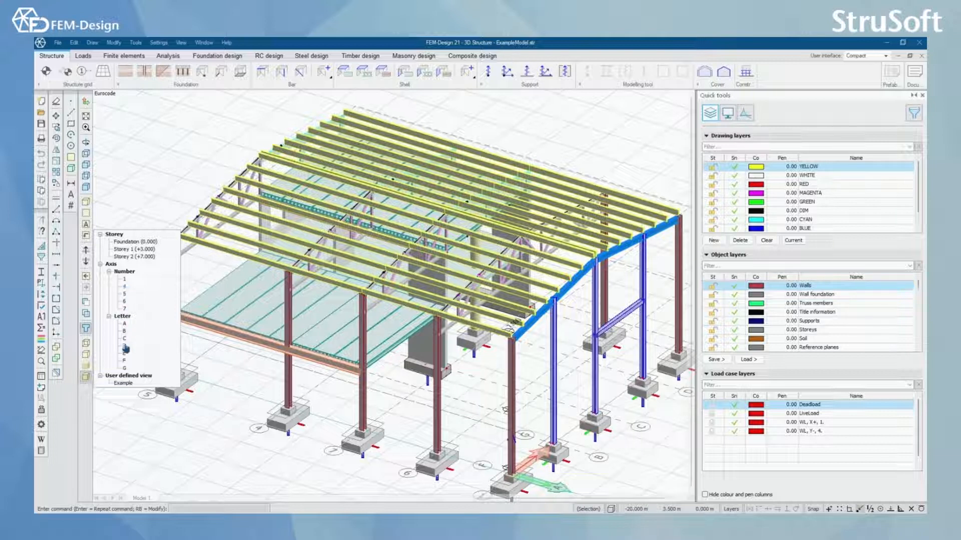
{"action": "left_click", "coordinate": [124, 280]}
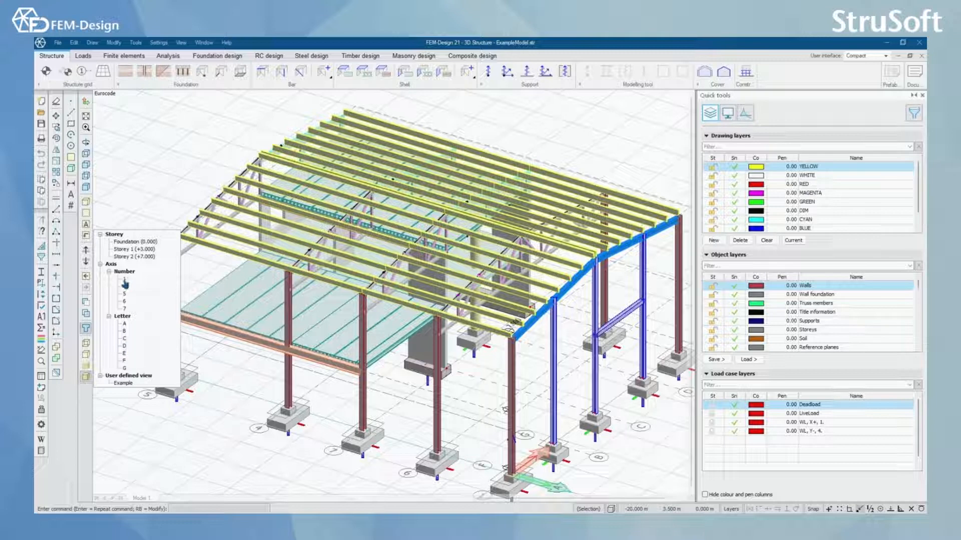
{"action": "left_click", "coordinate": [124, 280]}
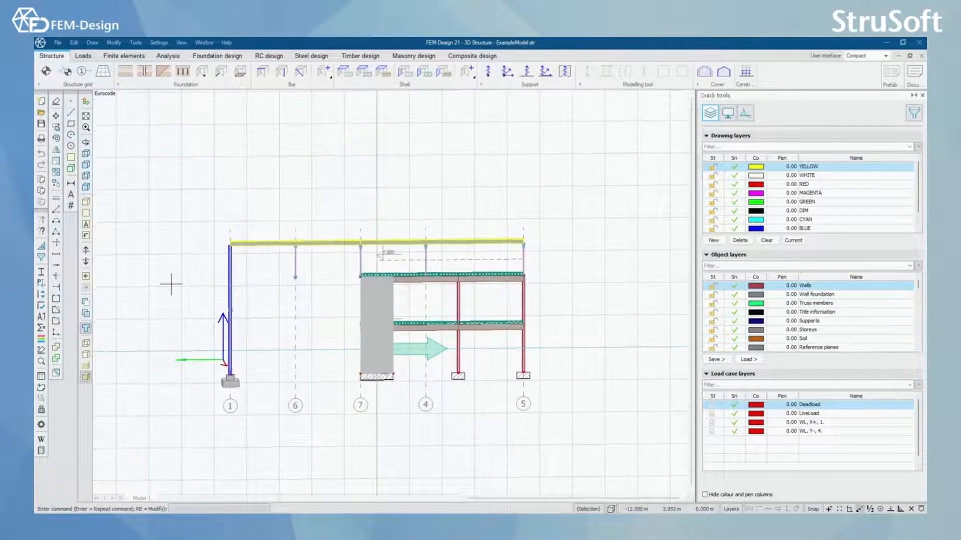
Add the current axis elevation as a user-defined view named Example.
{"action": "left_click", "coordinate": [85, 225]}
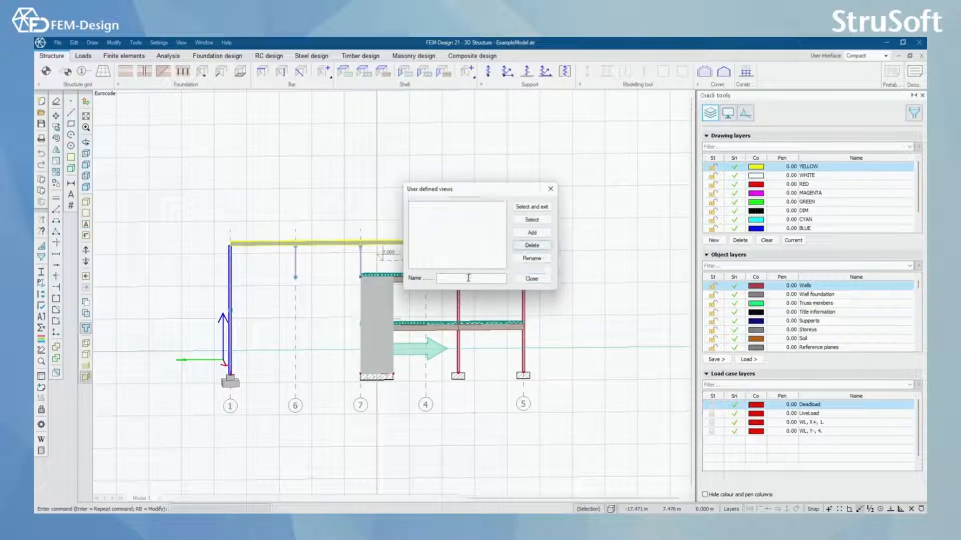
{"action": "type", "text": "Example"}
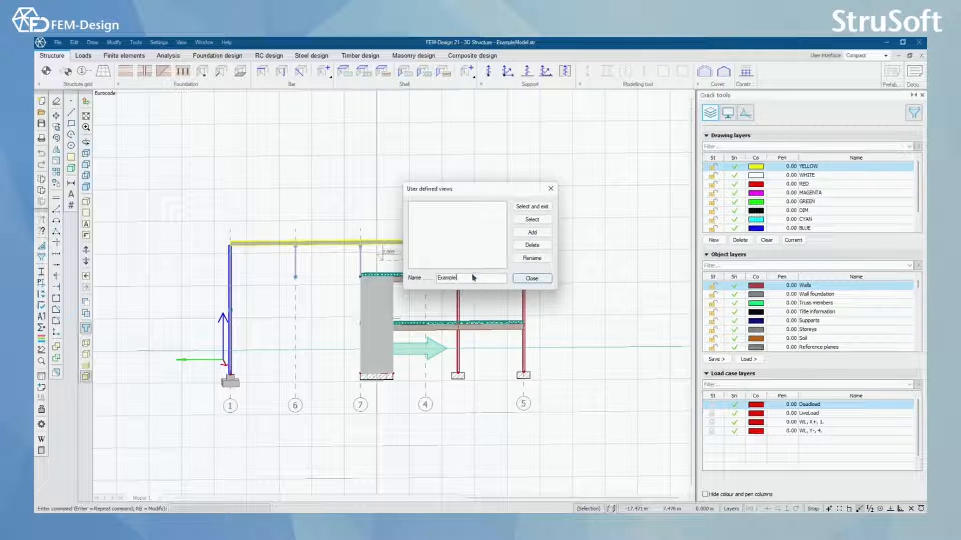
{"action": "mouse_move", "coordinate": [531, 233]}
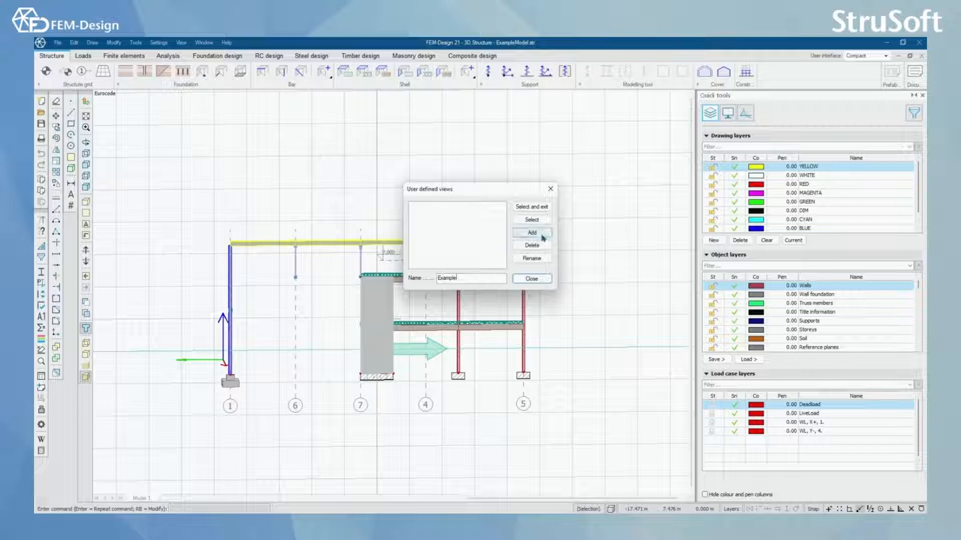
{"action": "left_click", "coordinate": [530, 279]}
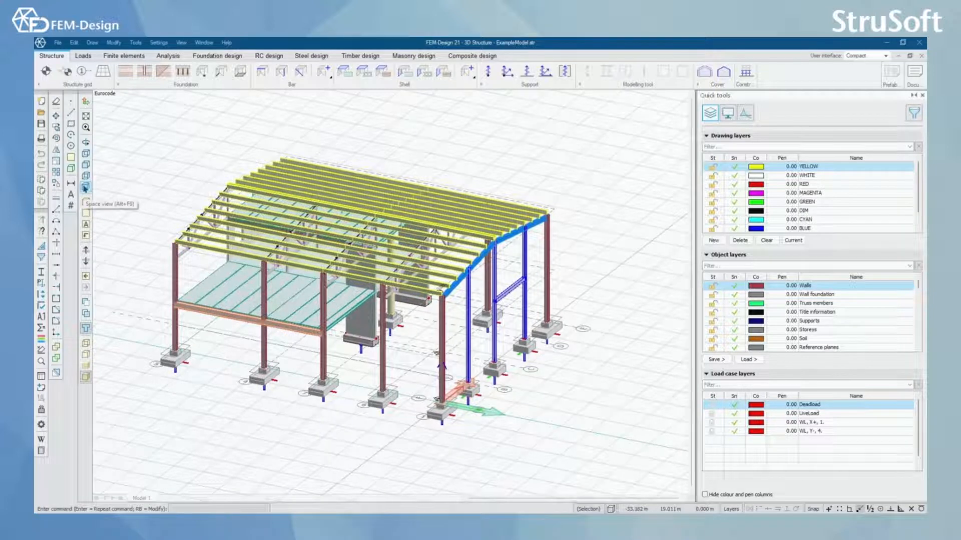
{"action": "mouse_move", "coordinate": [86, 170]}
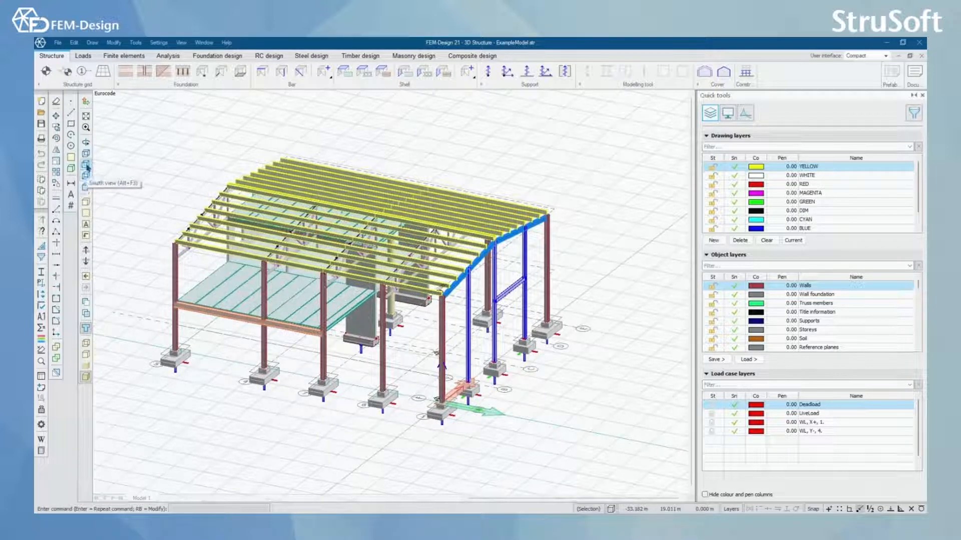
{"action": "mouse_move", "coordinate": [86, 155]}
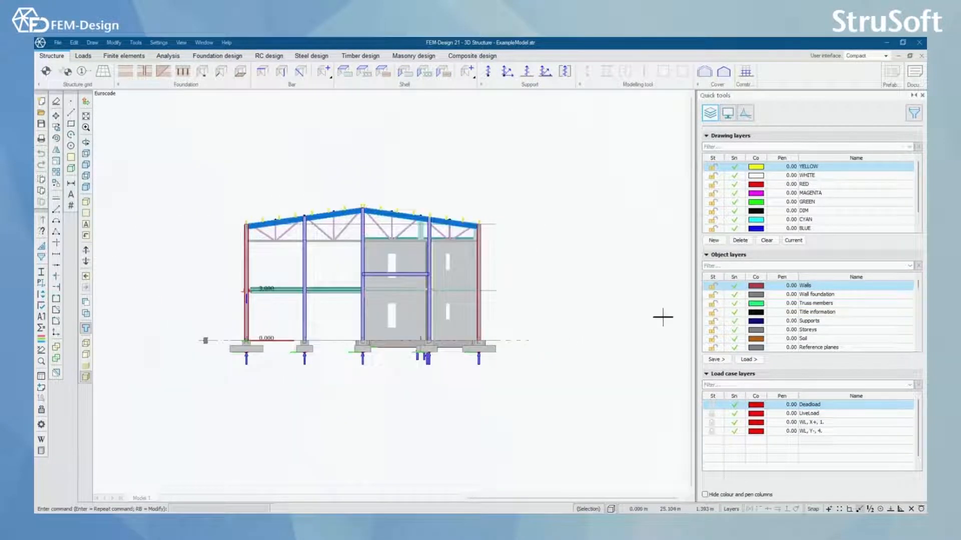
{"action": "mouse_move", "coordinate": [86, 145]}
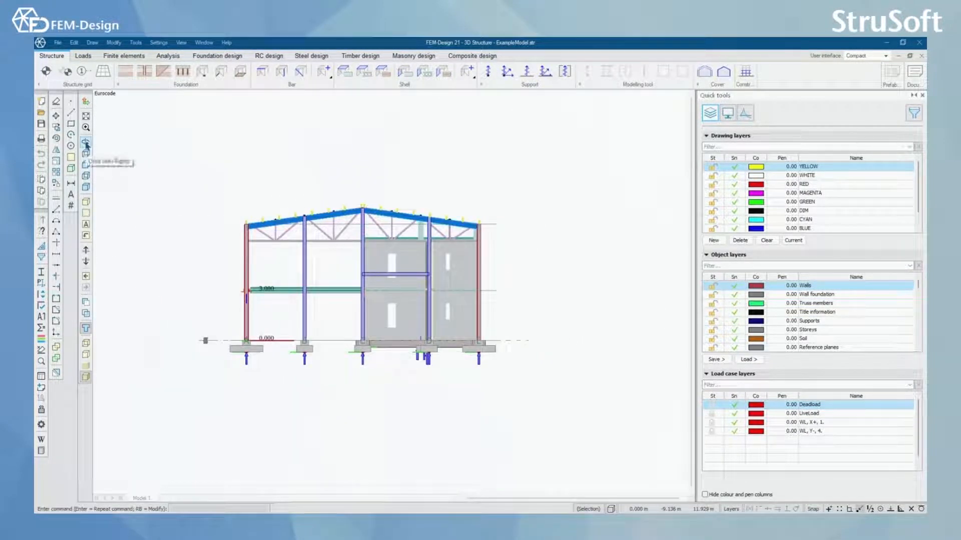
{"action": "mouse_move", "coordinate": [85, 145]}
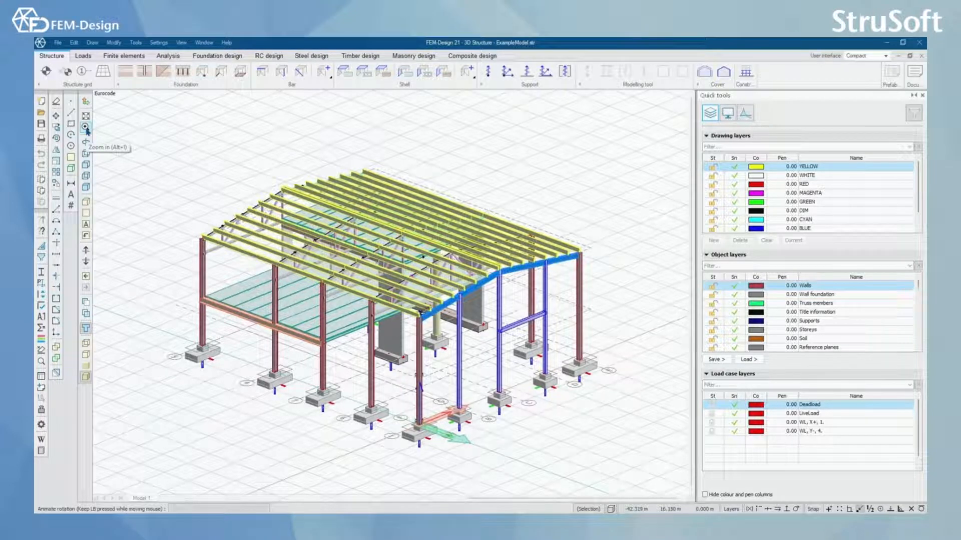
{"action": "left_click", "coordinate": [86, 127]}
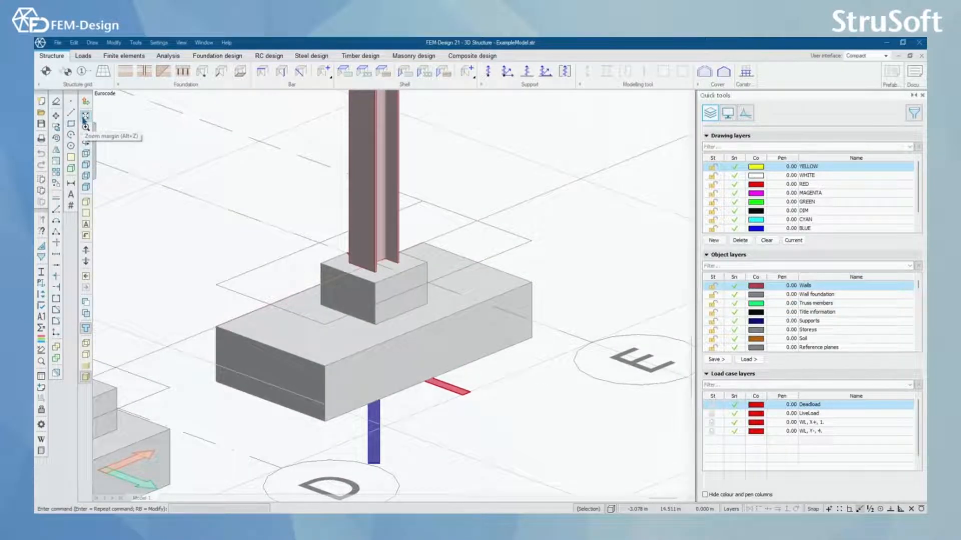
{"action": "left_click", "coordinate": [86, 116]}
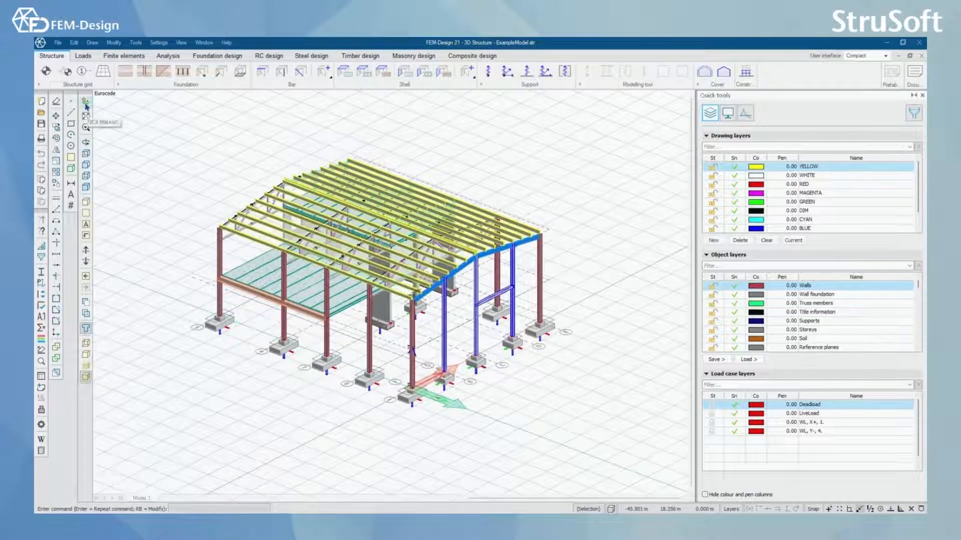
Set the UCS origin at a roof truss corner, then reset to the global coordinate system.
{"action": "left_click", "coordinate": [86, 104]}
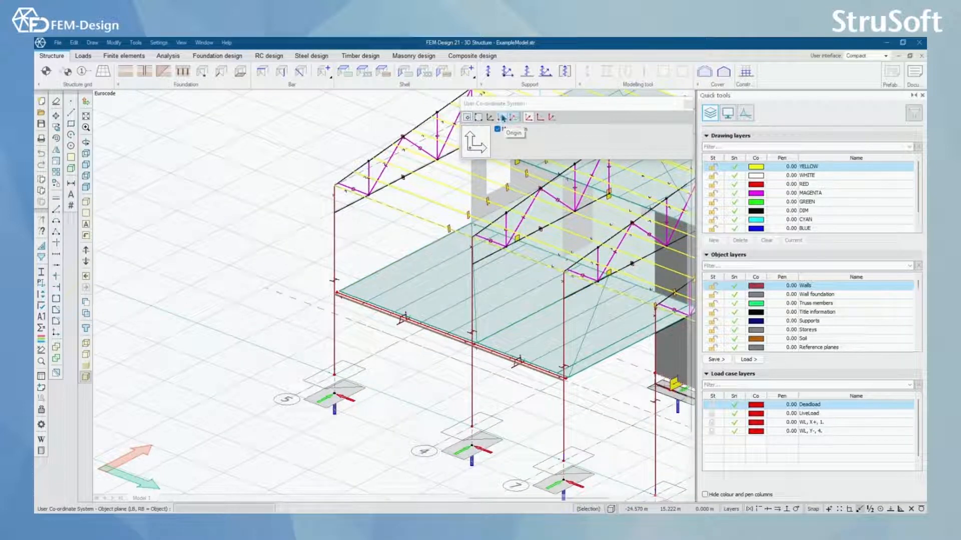
{"action": "left_click", "coordinate": [502, 118]}
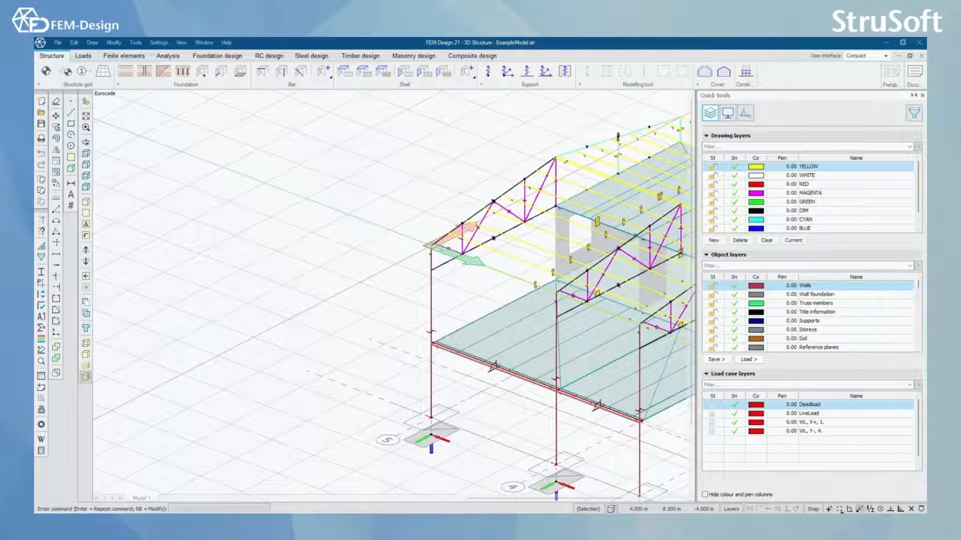
{"action": "mouse_move", "coordinate": [337, 239]}
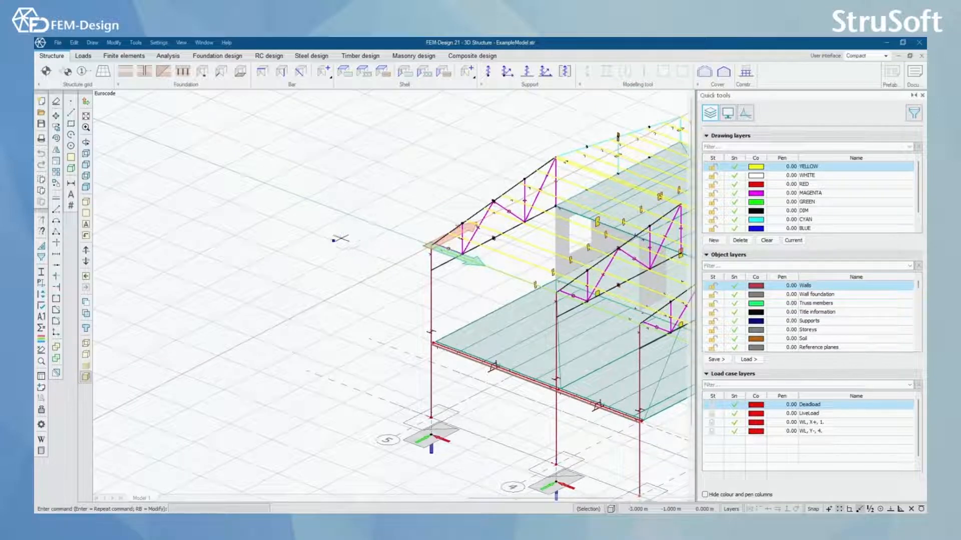
{"action": "mouse_move", "coordinate": [323, 223]}
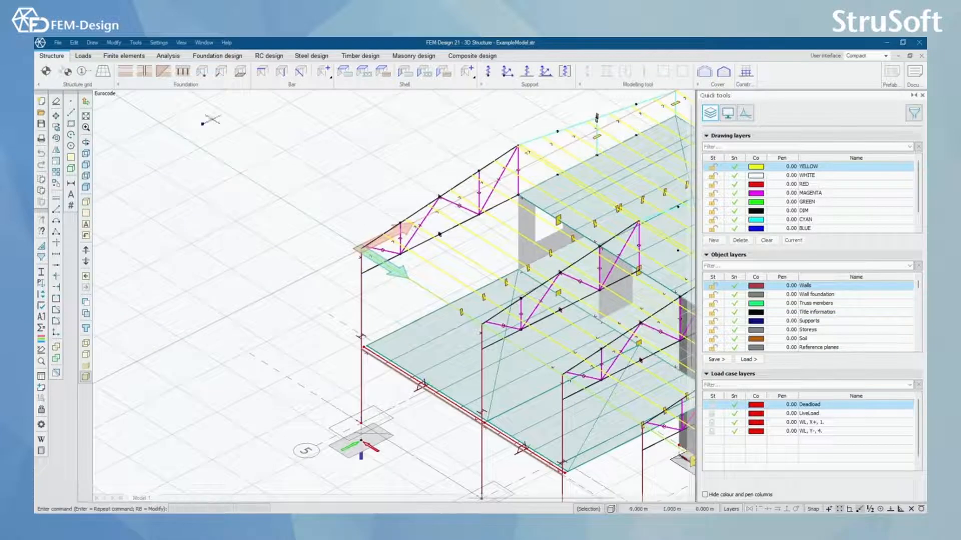
{"action": "left_click", "coordinate": [85, 101]}
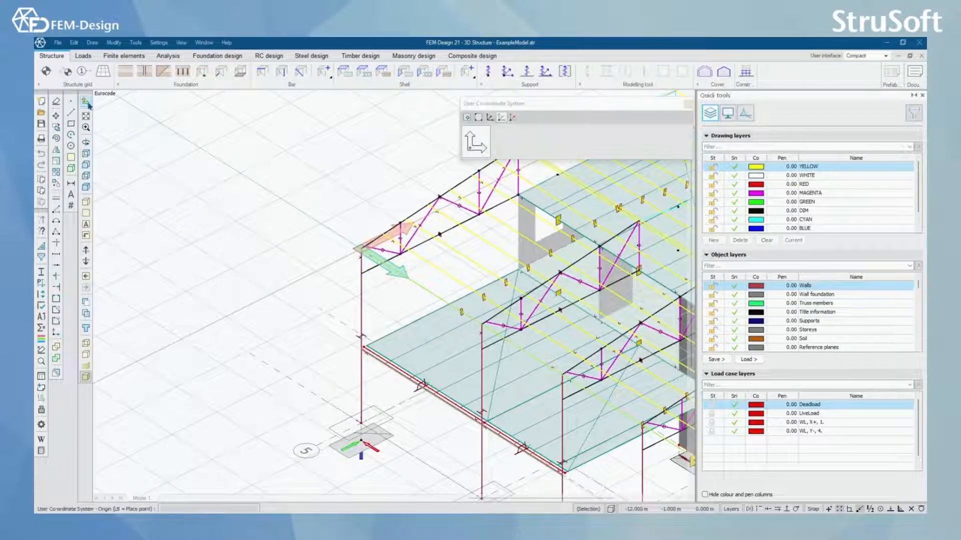
{"action": "mouse_move", "coordinate": [512, 118]}
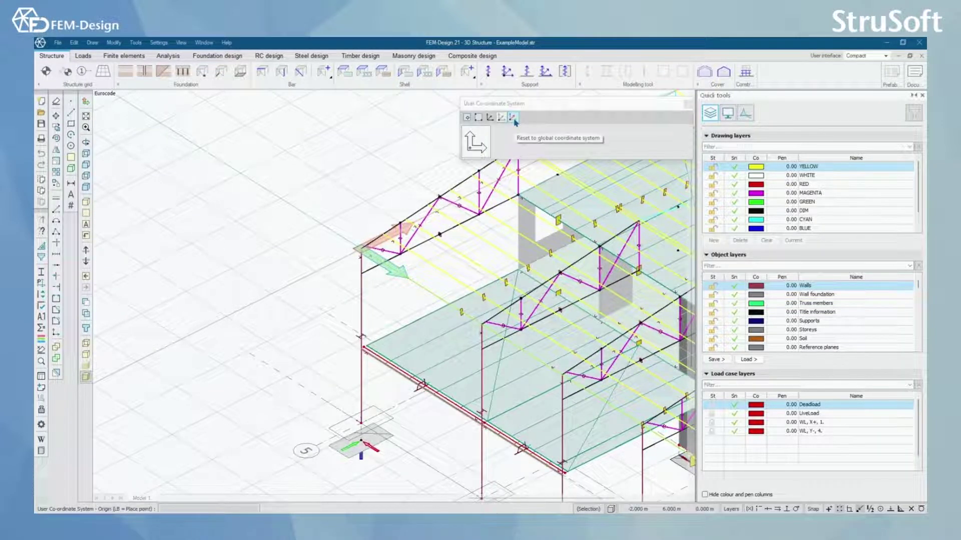
{"action": "left_click", "coordinate": [512, 117]}
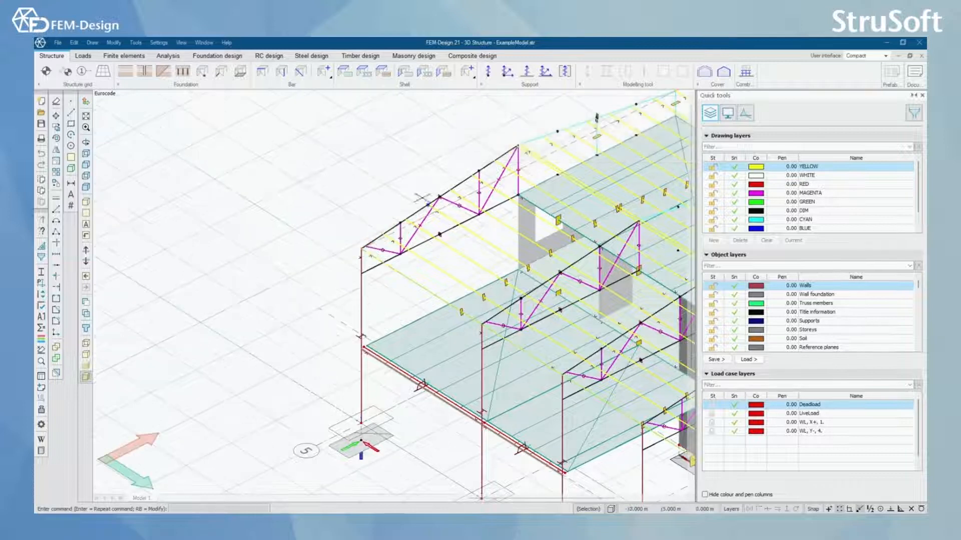